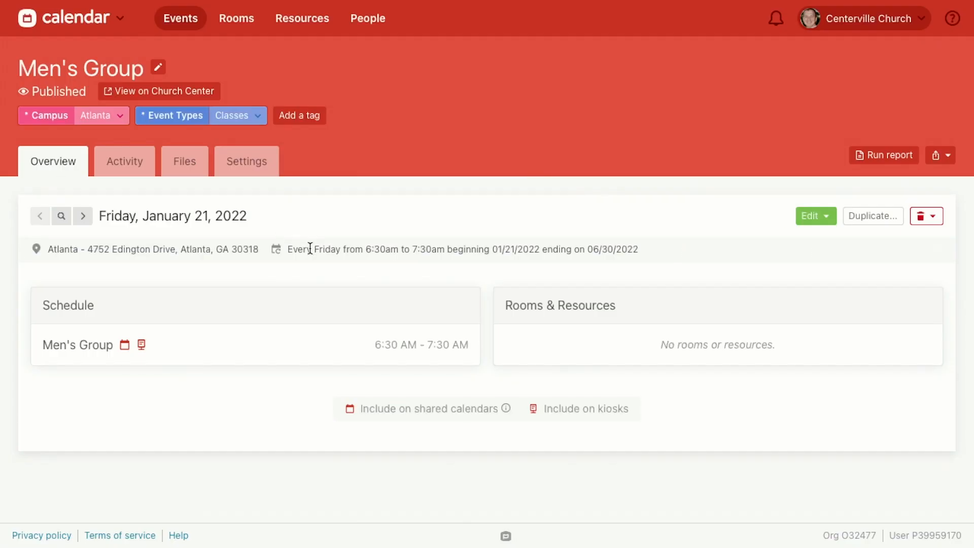
# Step through the weekly Friday occurrences, then use the date picker to reach March 4, 2022
pyautogui.moveTo(315, 249); pyautogui.dragTo(637, 249)
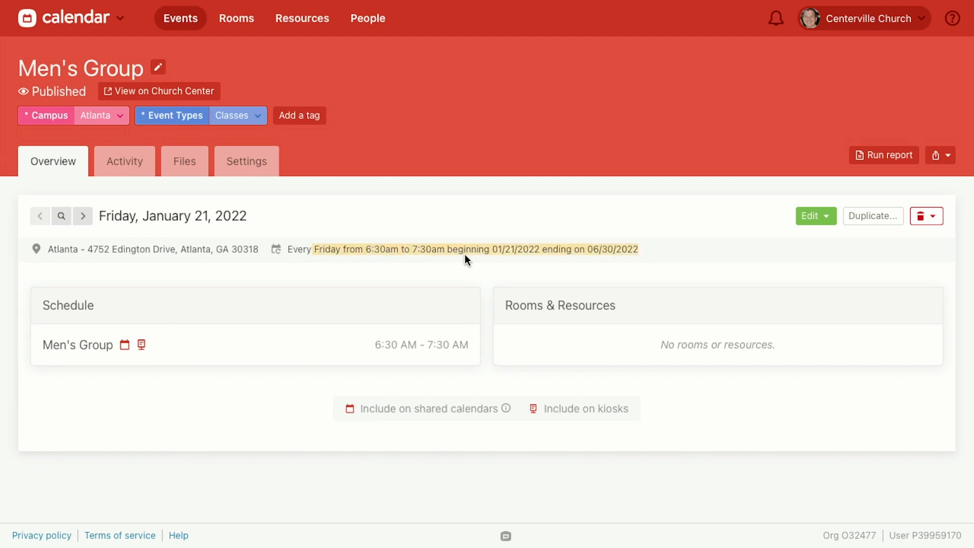
pyautogui.moveTo(480, 228)
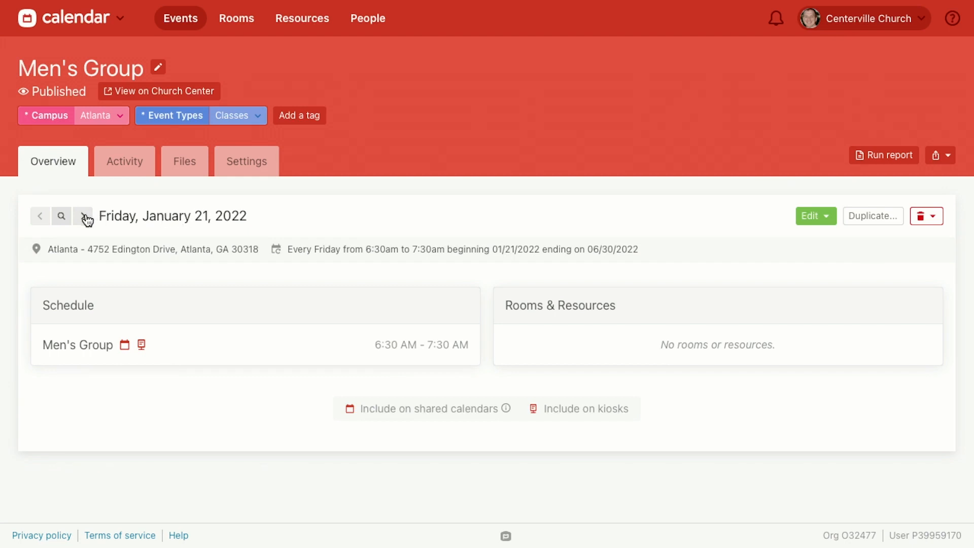
pyautogui.click(83, 216)
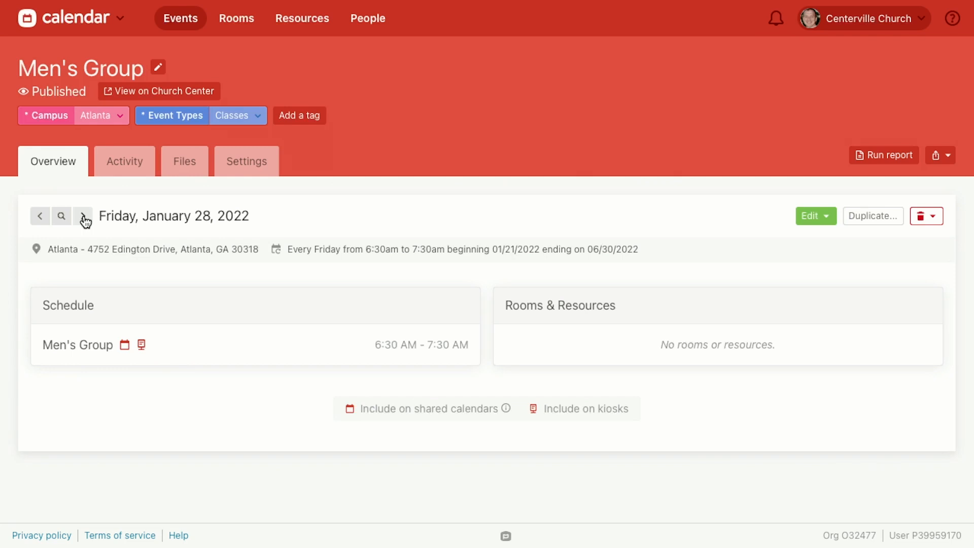
pyautogui.click(82, 216)
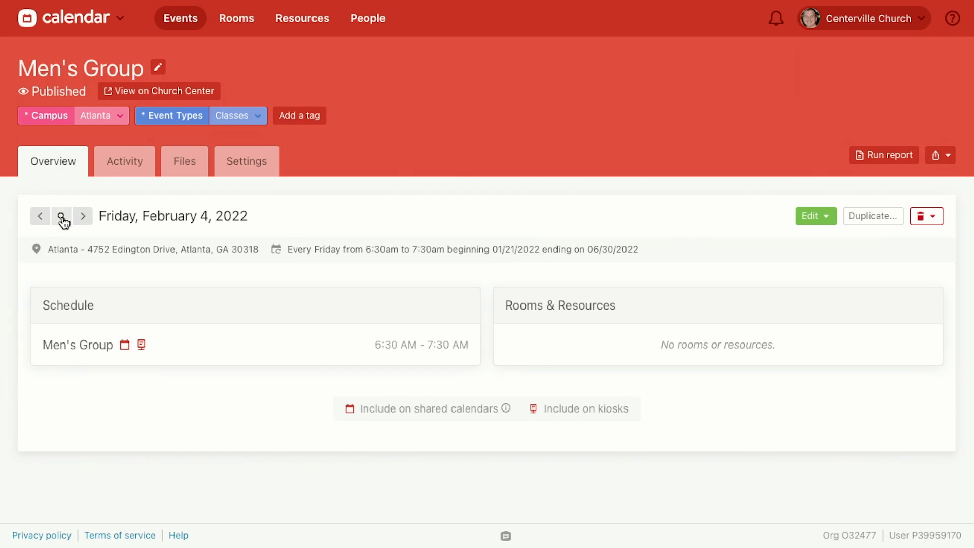
pyautogui.click(61, 217)
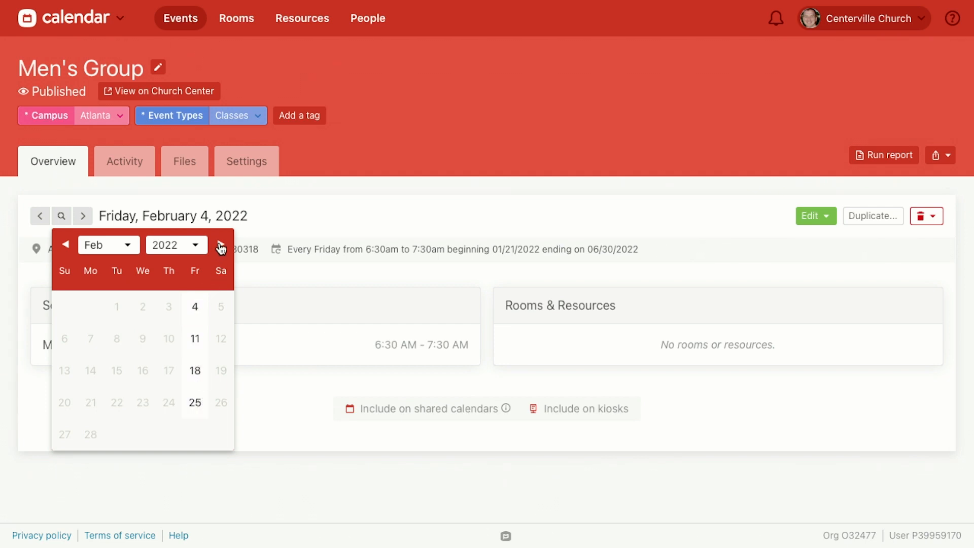
pyautogui.click(220, 244)
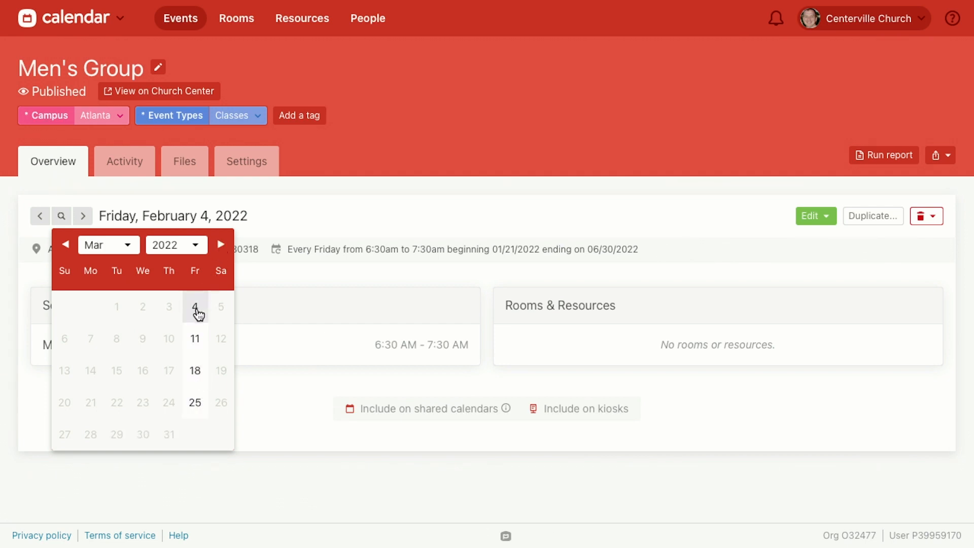
pyautogui.click(194, 307)
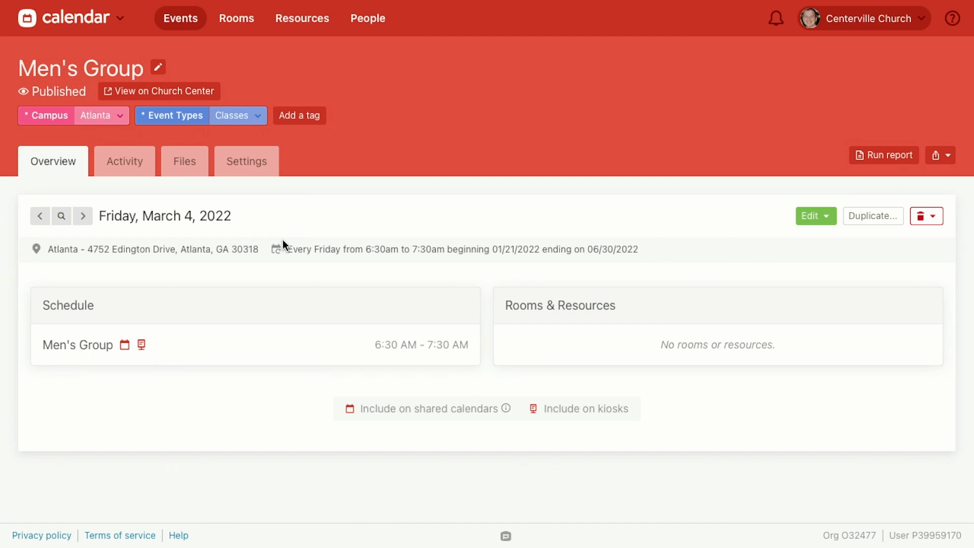
pyautogui.moveTo(697, 233)
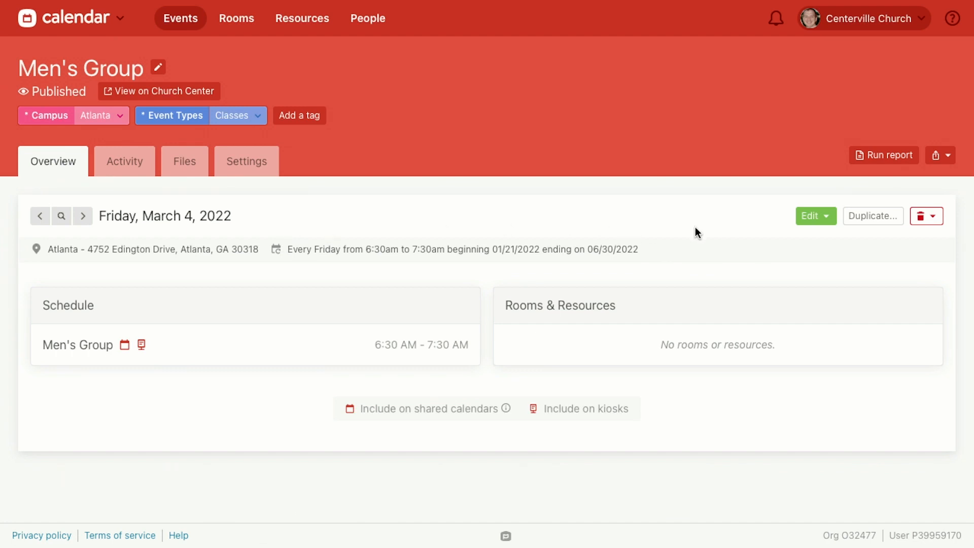
# Edit this date only, changing it to March 5, 2022 at the Sydney campus
pyautogui.click(815, 215)
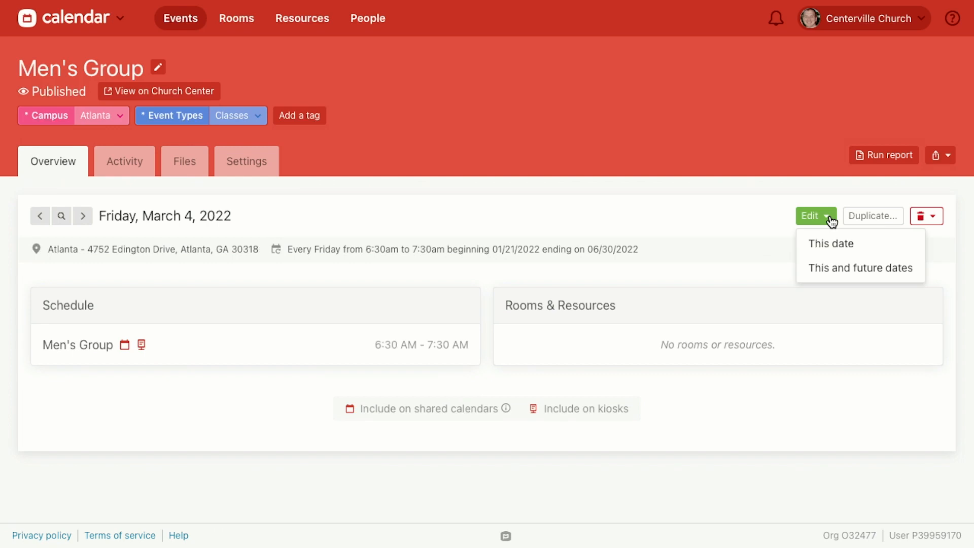
pyautogui.moveTo(830, 244)
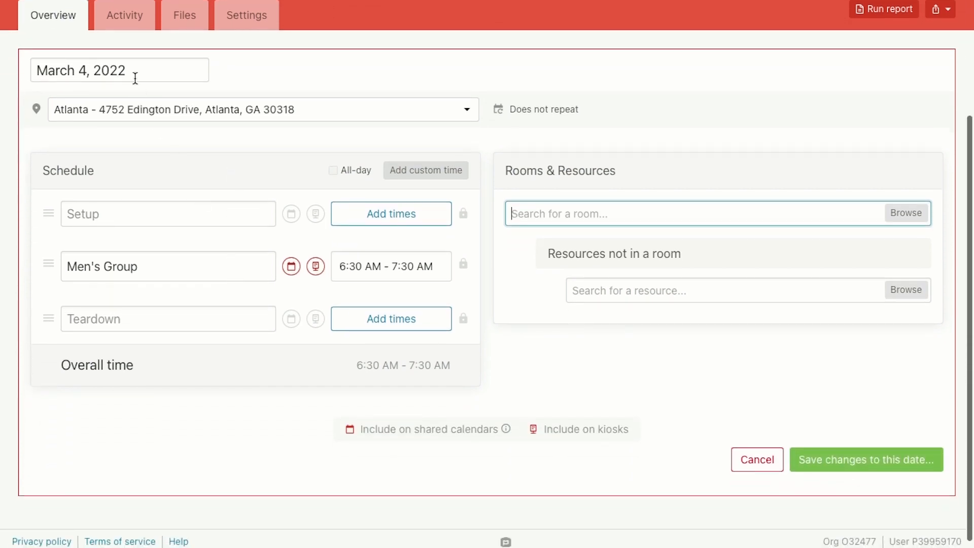
pyautogui.click(119, 70)
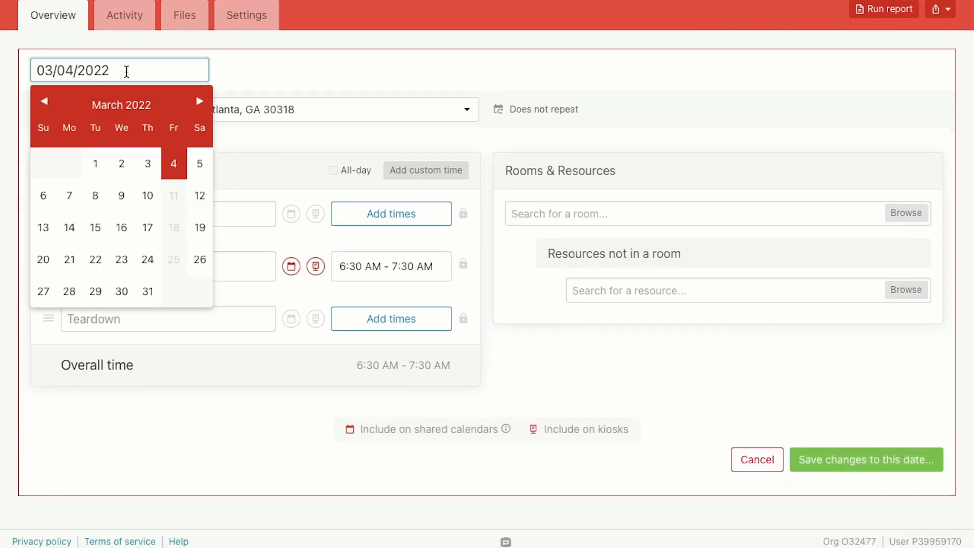
pyautogui.click(199, 163)
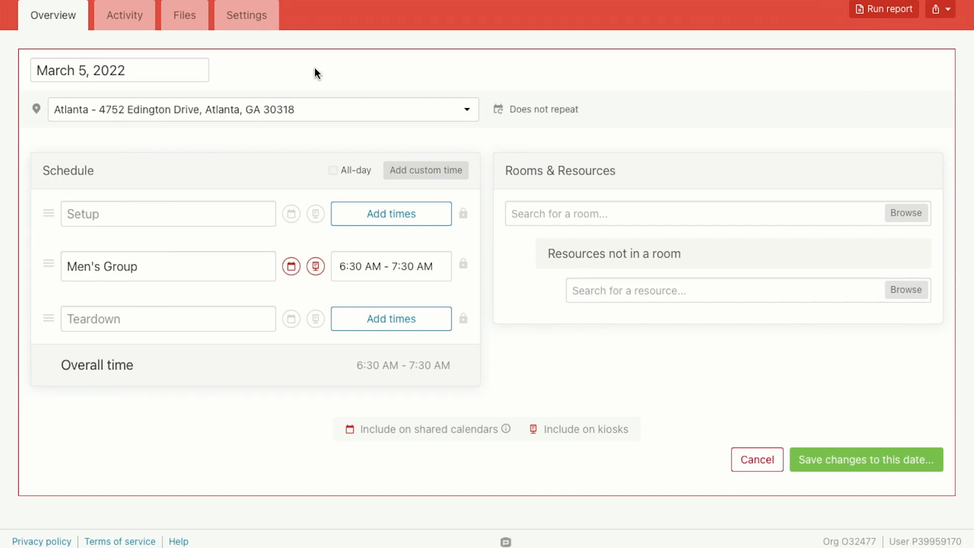
pyautogui.moveTo(318, 115)
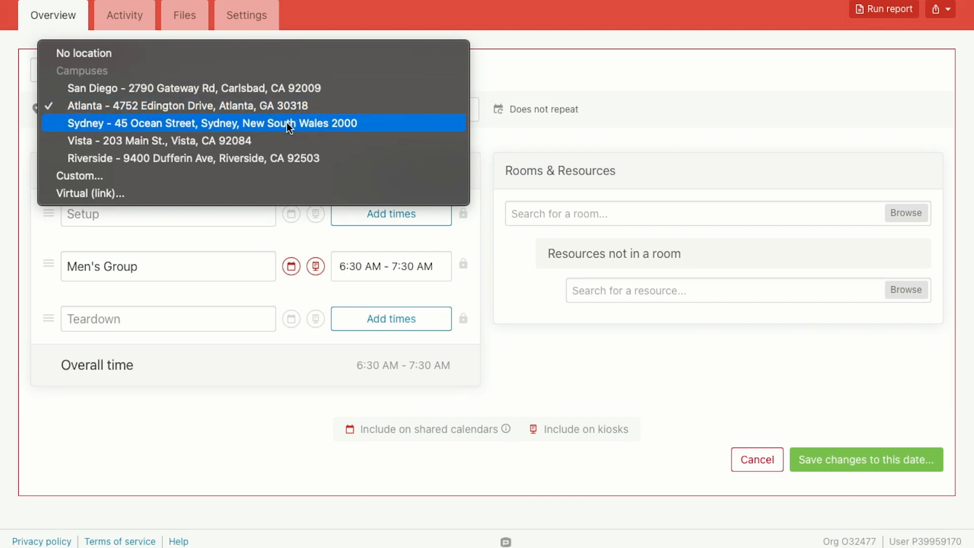
pyautogui.click(211, 123)
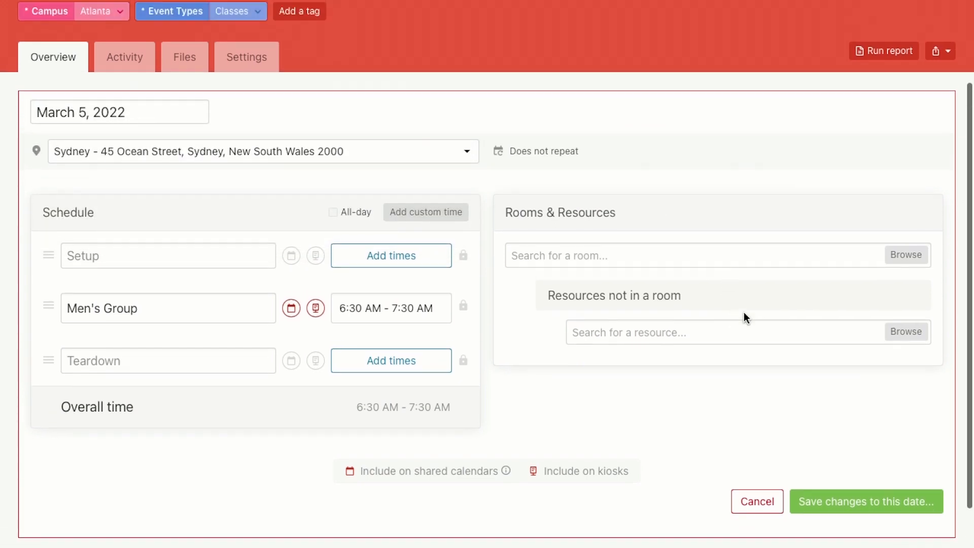
# Save the March 5 Sydney changes for this date only and confirm them
pyautogui.click(866, 502)
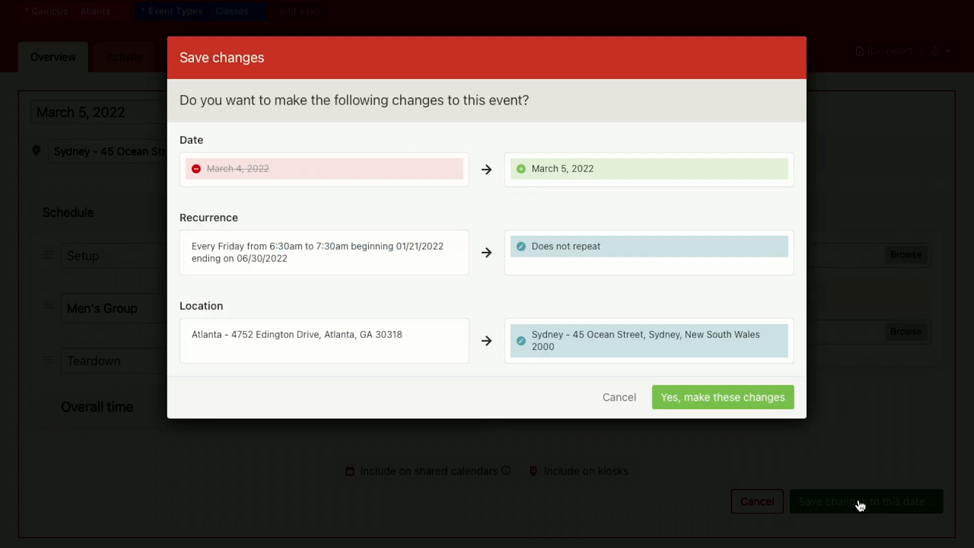
pyautogui.moveTo(856, 356)
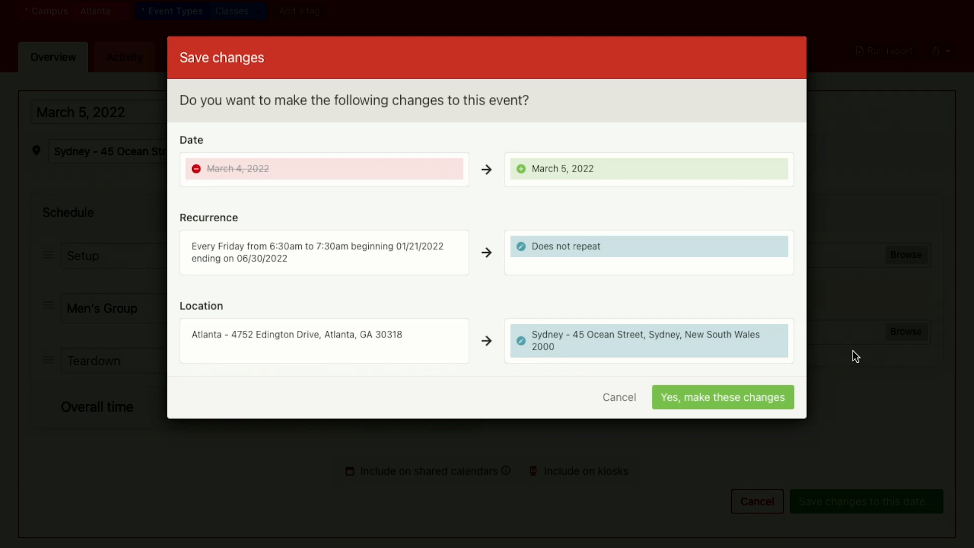
pyautogui.moveTo(429, 308)
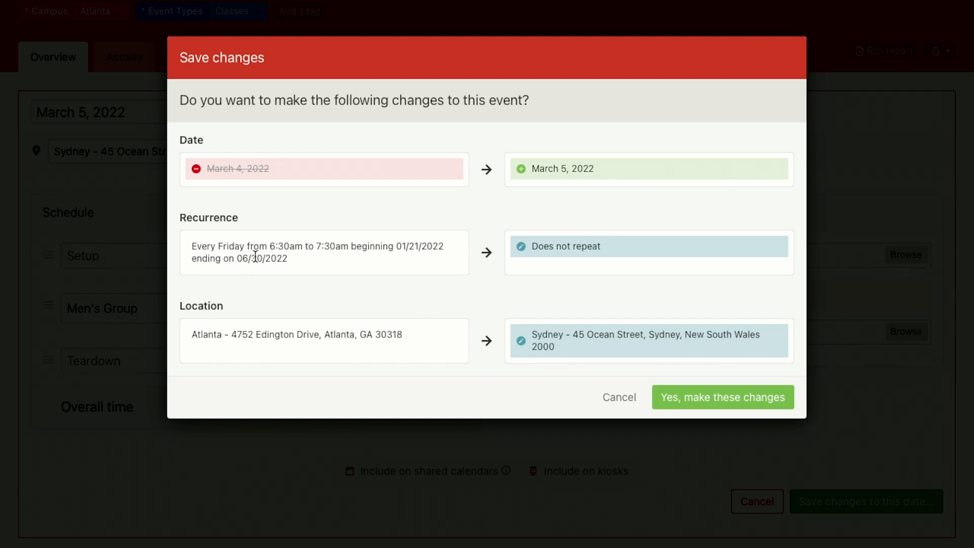
pyautogui.moveTo(543, 249)
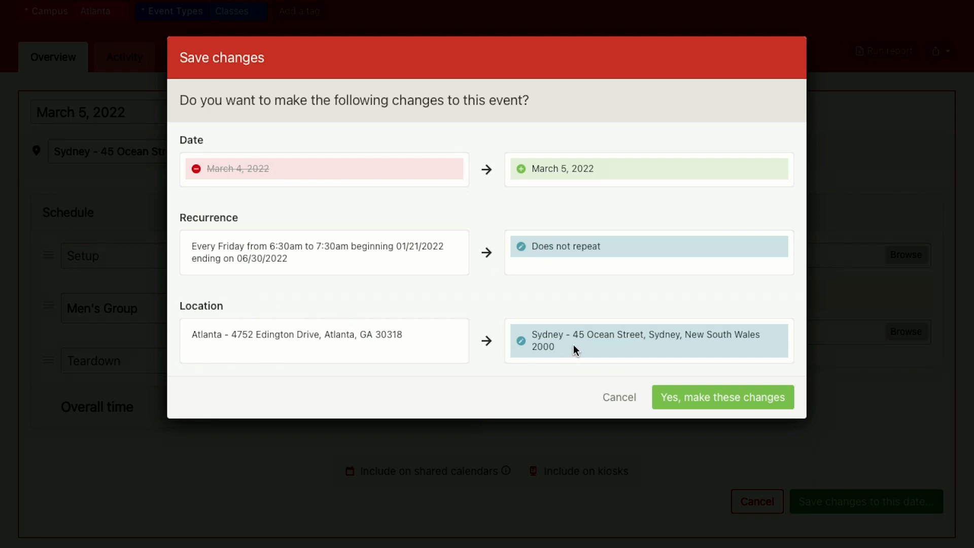
pyautogui.moveTo(717, 405)
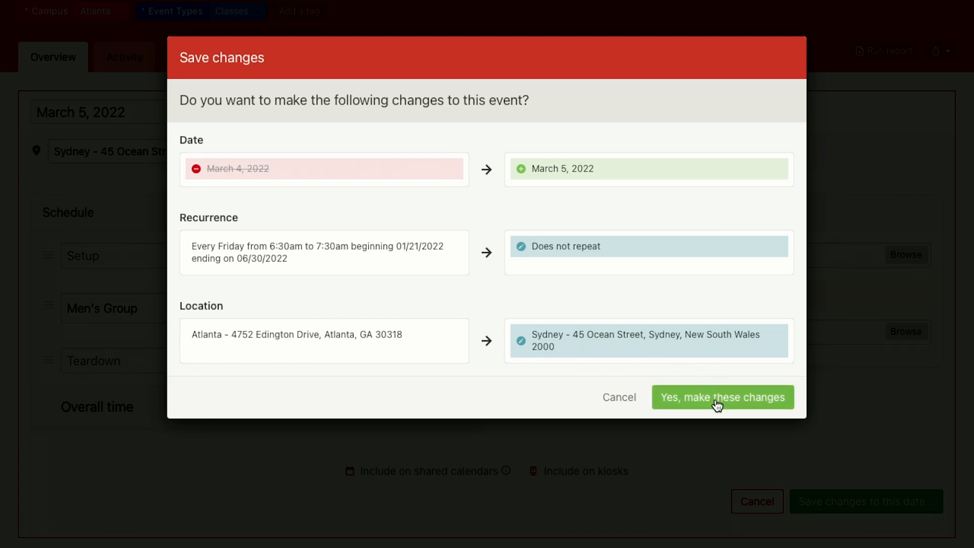
pyautogui.click(722, 397)
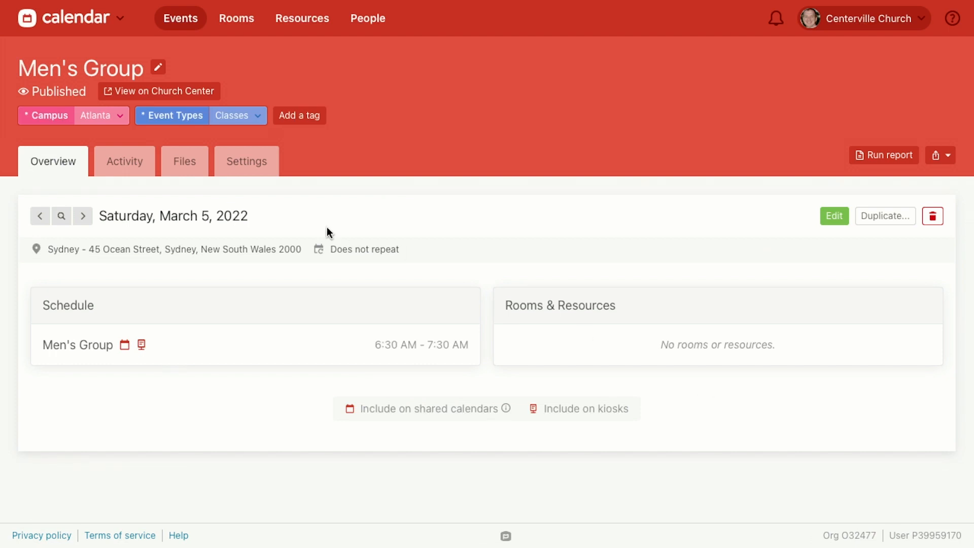
pyautogui.moveTo(80, 85)
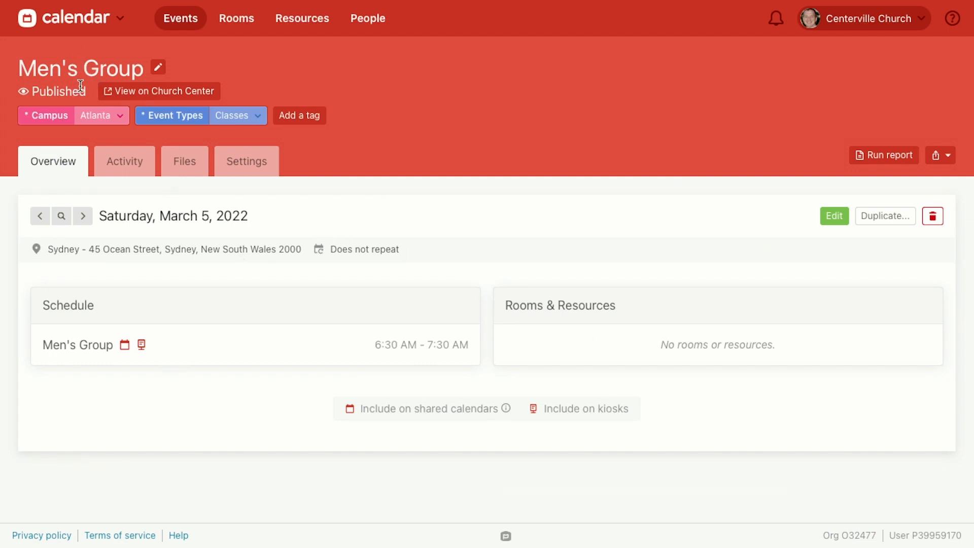
pyautogui.moveTo(61, 217)
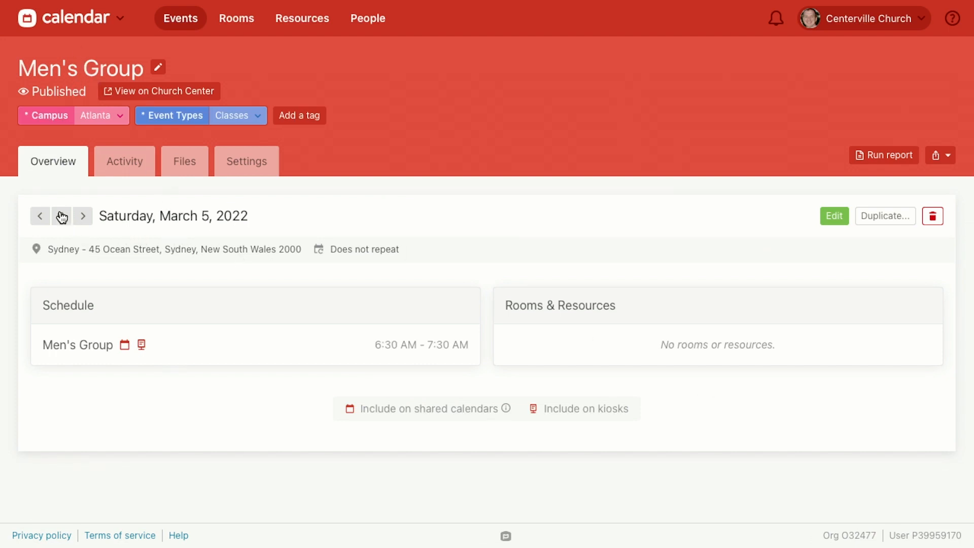
# Jump to the Friday, March 25, 2022 occurrence using the date picker
pyautogui.click(61, 215)
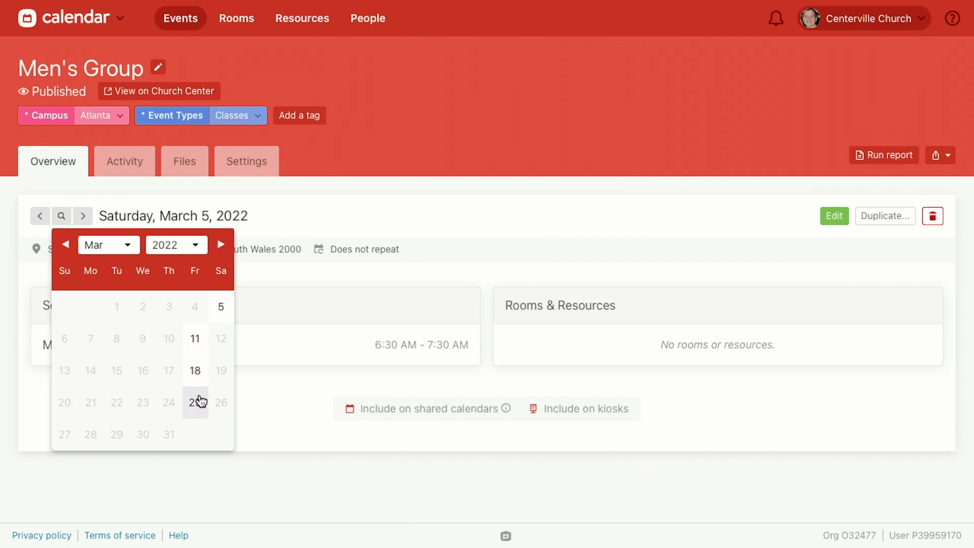
pyautogui.click(194, 402)
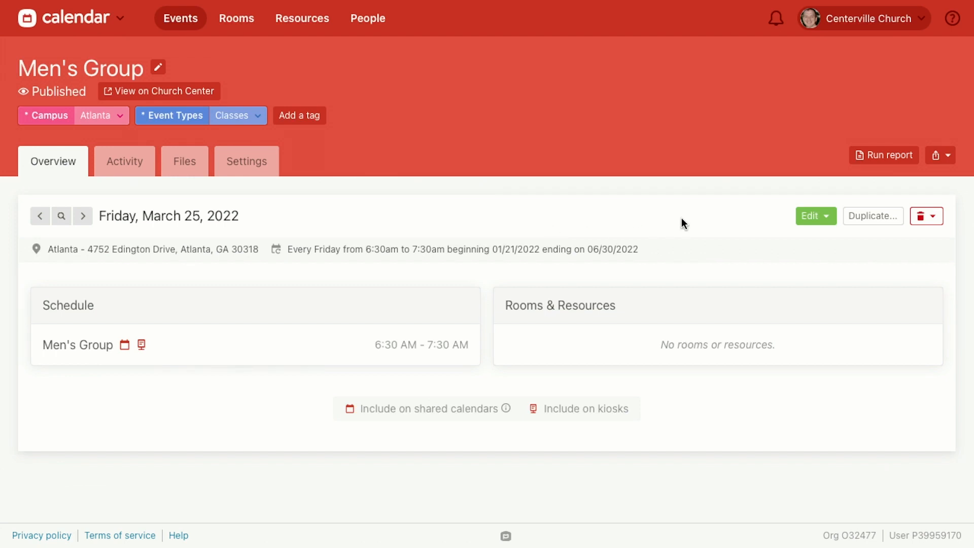
# Open the March 25 occurrence's edit form for this and future dates
pyautogui.click(812, 216)
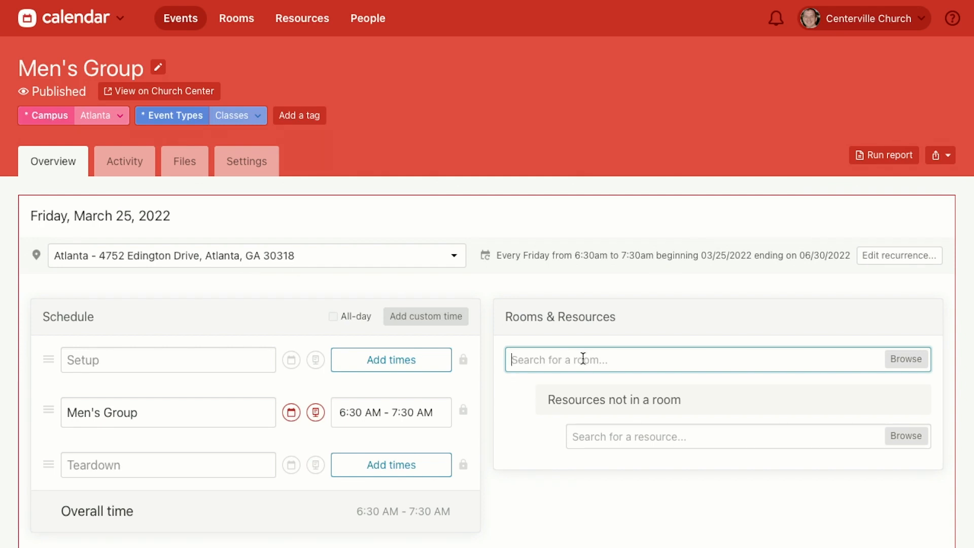
pyautogui.moveTo(711, 305)
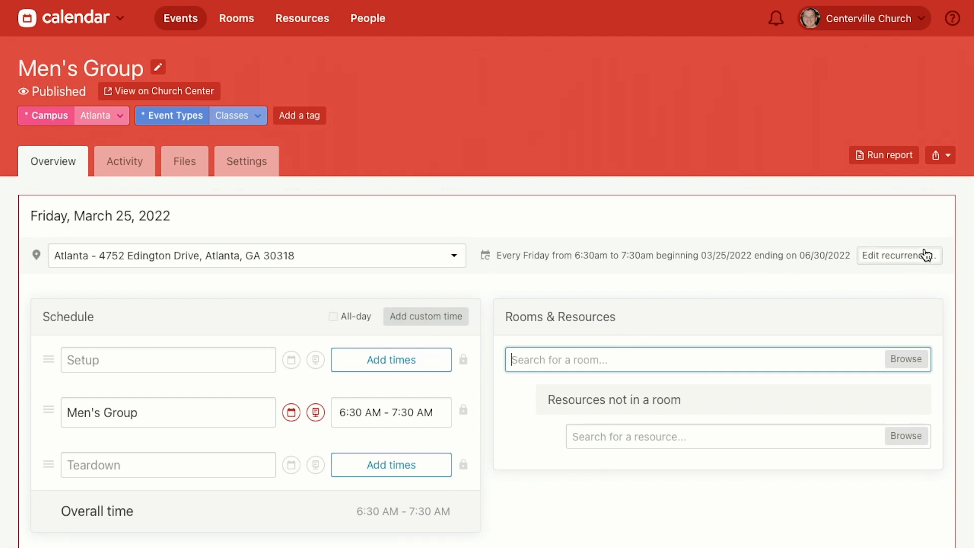
pyautogui.moveTo(922, 257)
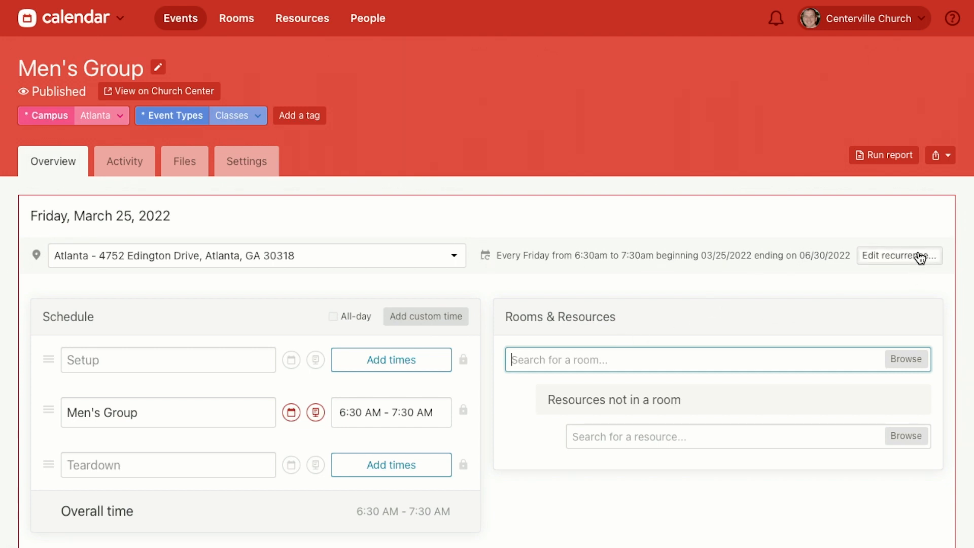
pyautogui.moveTo(496, 227)
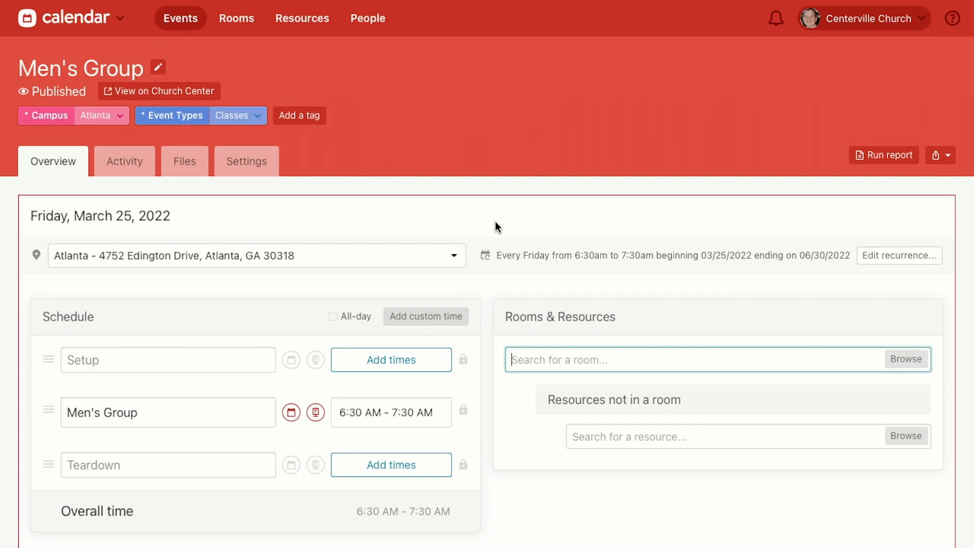
pyautogui.moveTo(642, 258)
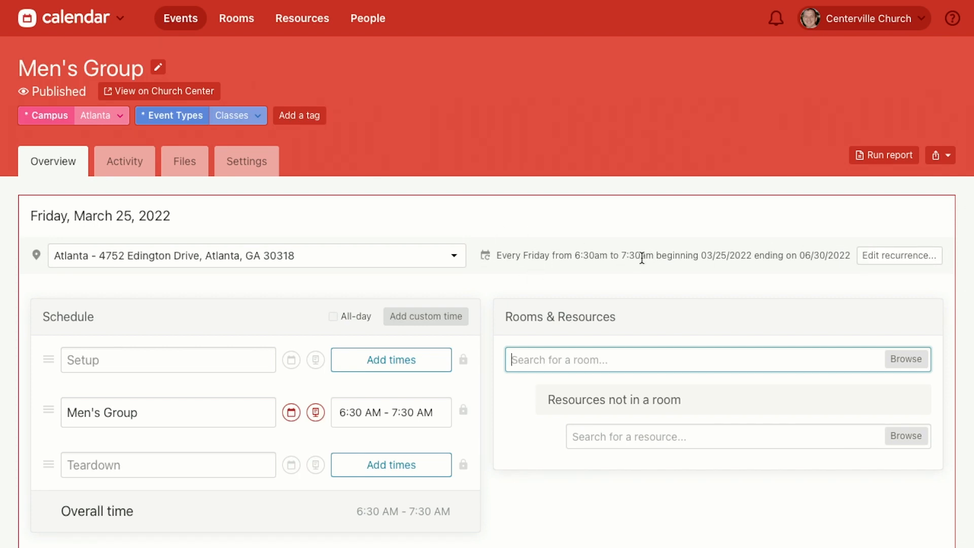
# Set the recurrence to start March 24, 2022, repeating weekly on Thursday with no end
pyautogui.click(899, 255)
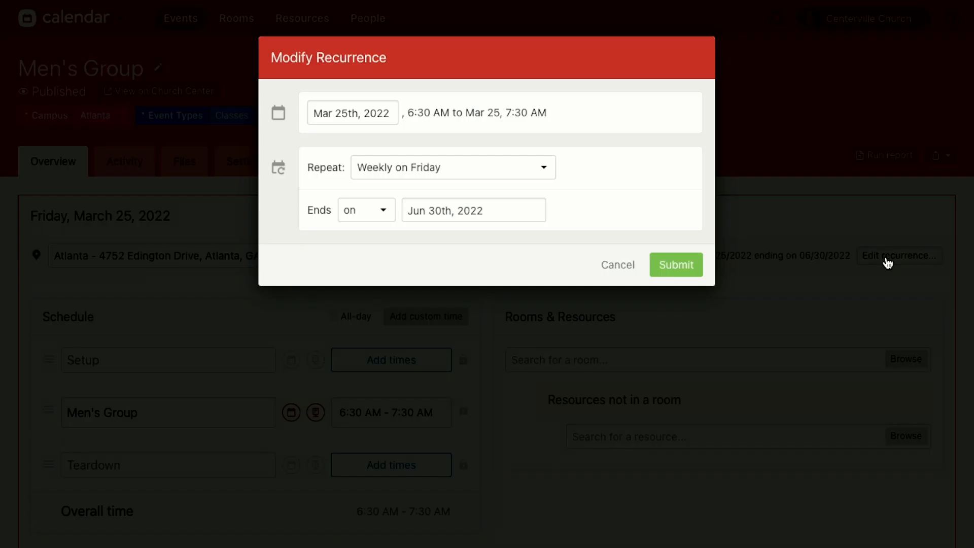
pyautogui.click(352, 112)
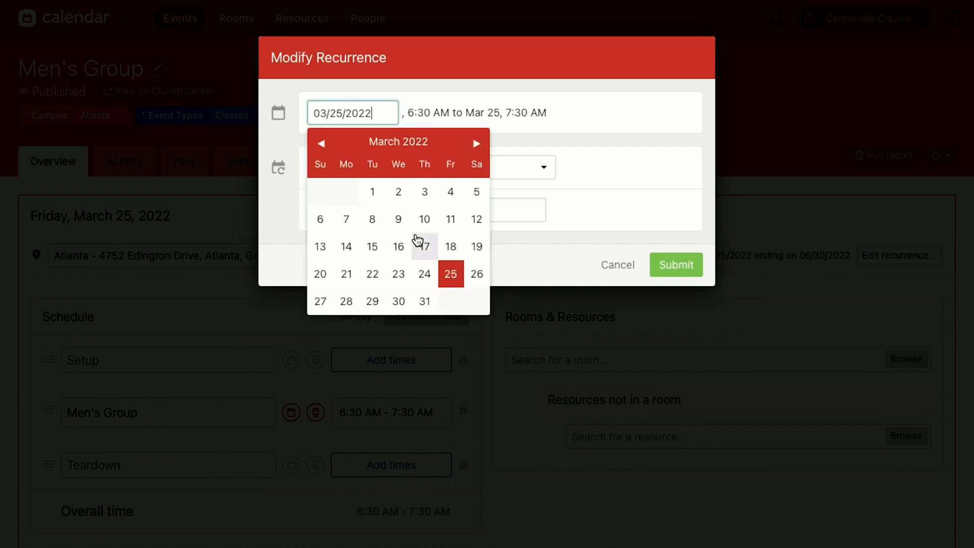
pyautogui.moveTo(446, 280)
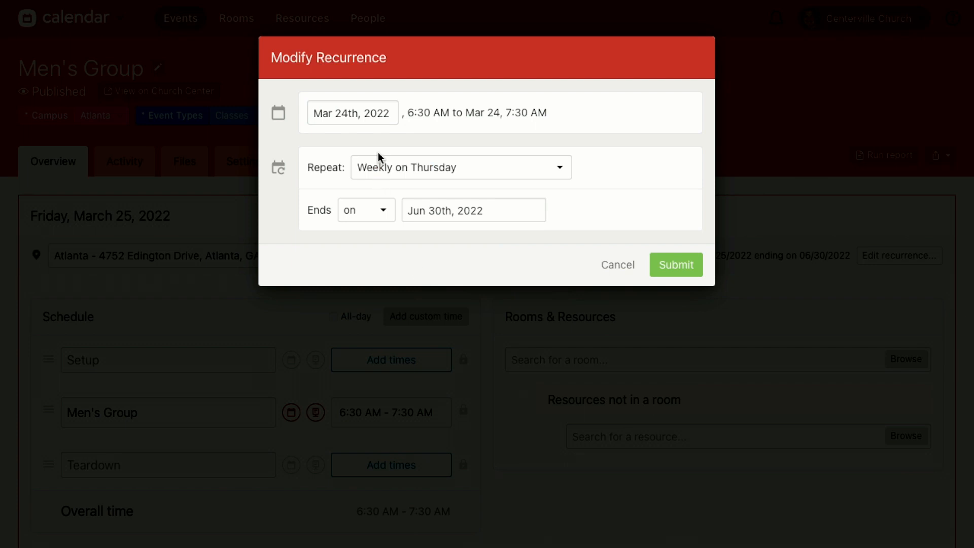
pyautogui.moveTo(455, 169)
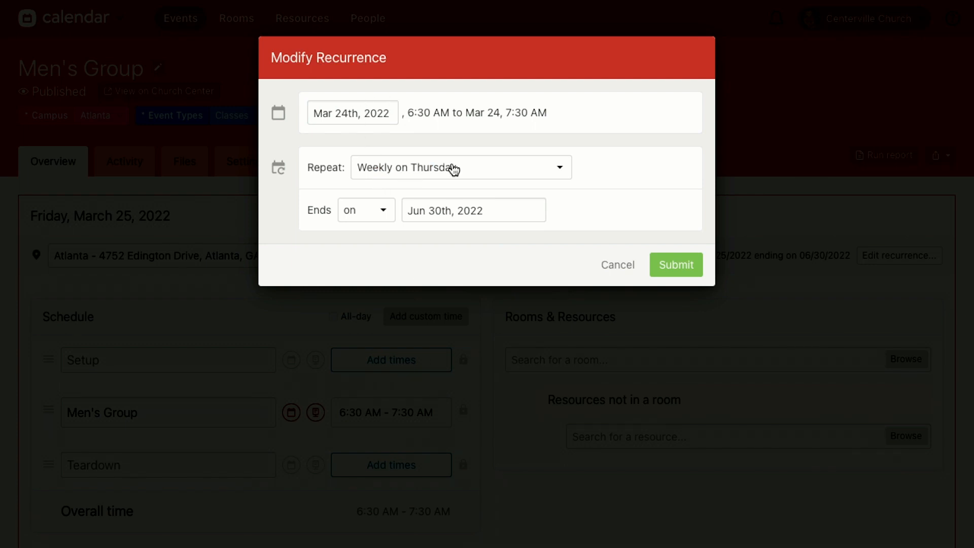
pyautogui.moveTo(439, 258)
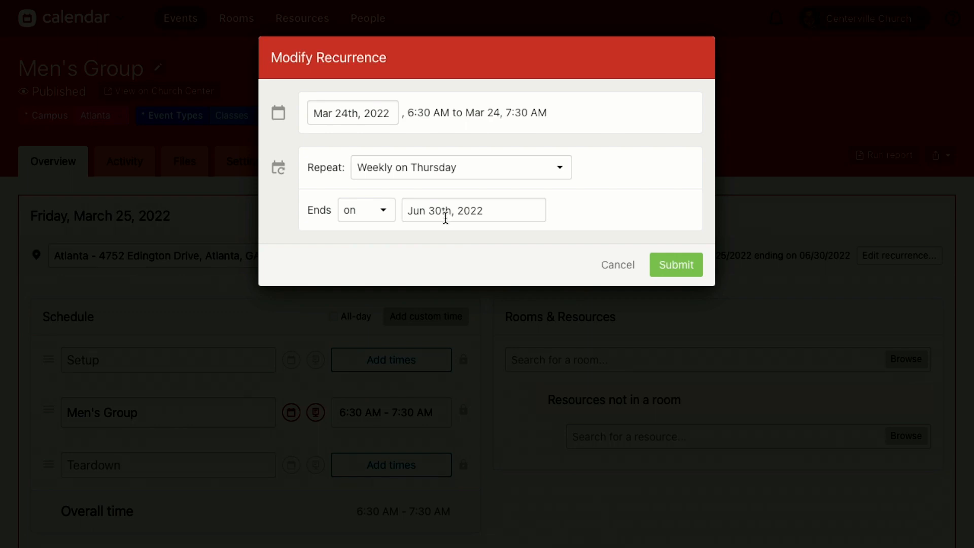
pyautogui.moveTo(377, 225)
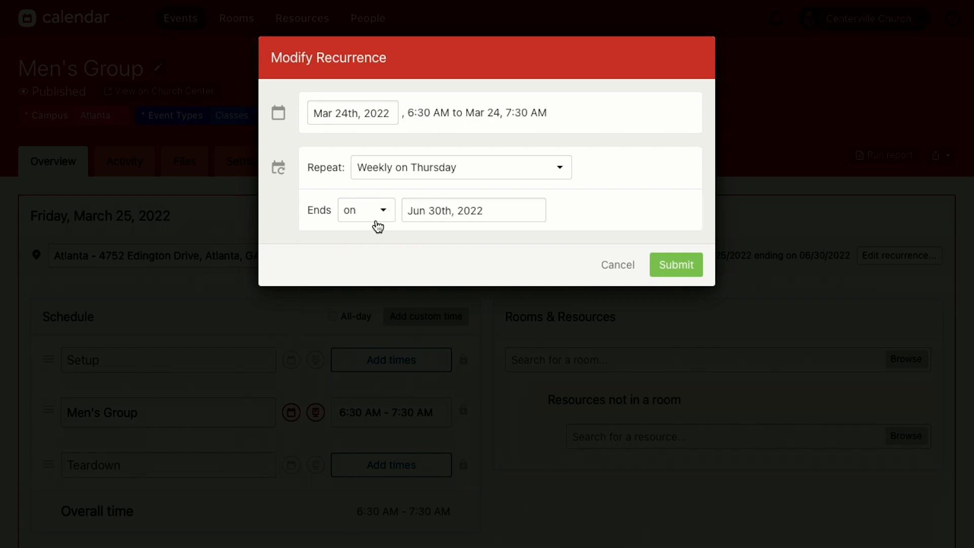
pyautogui.click(365, 209)
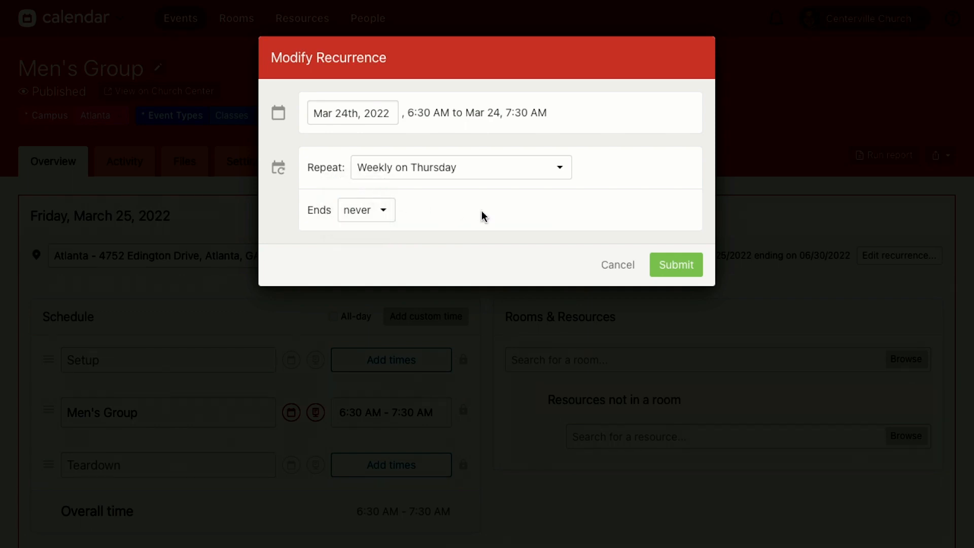
pyautogui.click(676, 265)
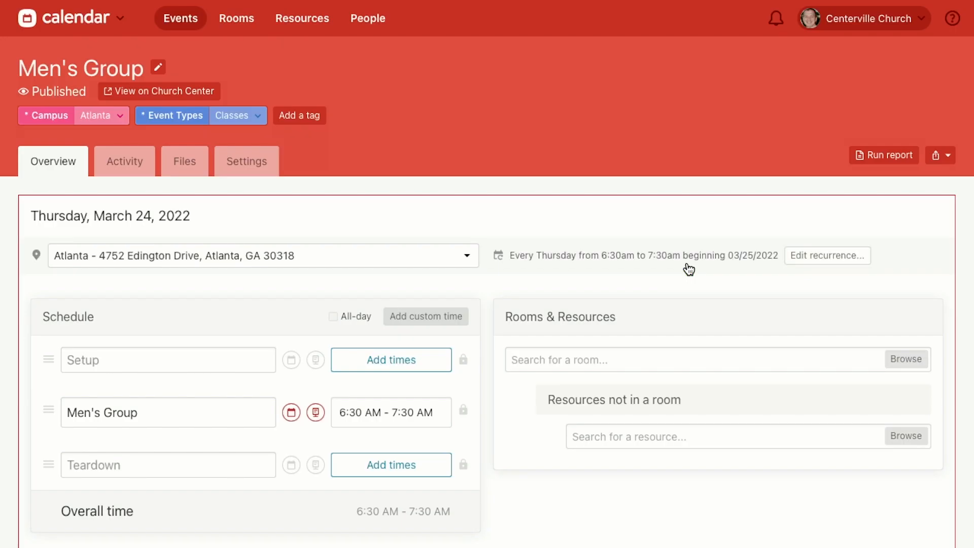
# Save the recurrence change for this and future dates and confirm it
pyautogui.scroll(-3)
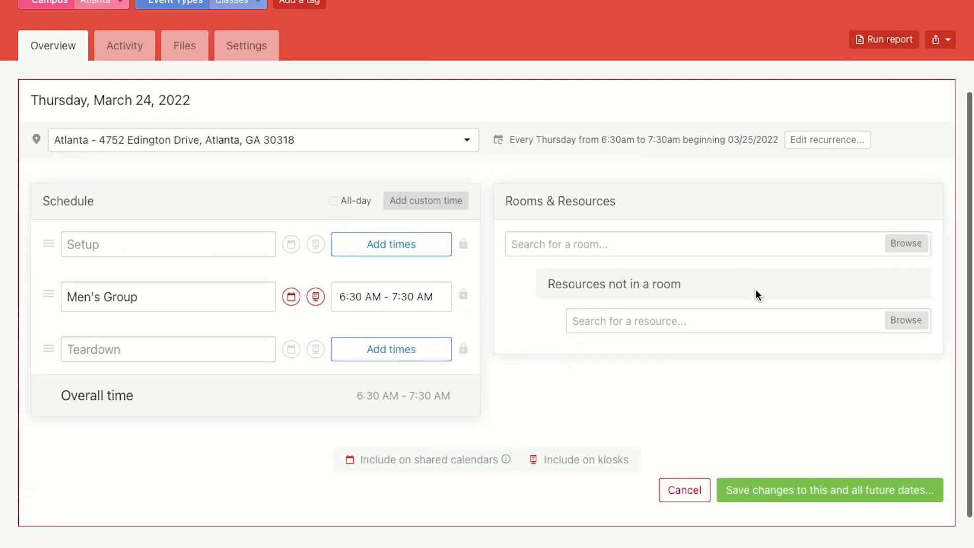
pyautogui.click(828, 490)
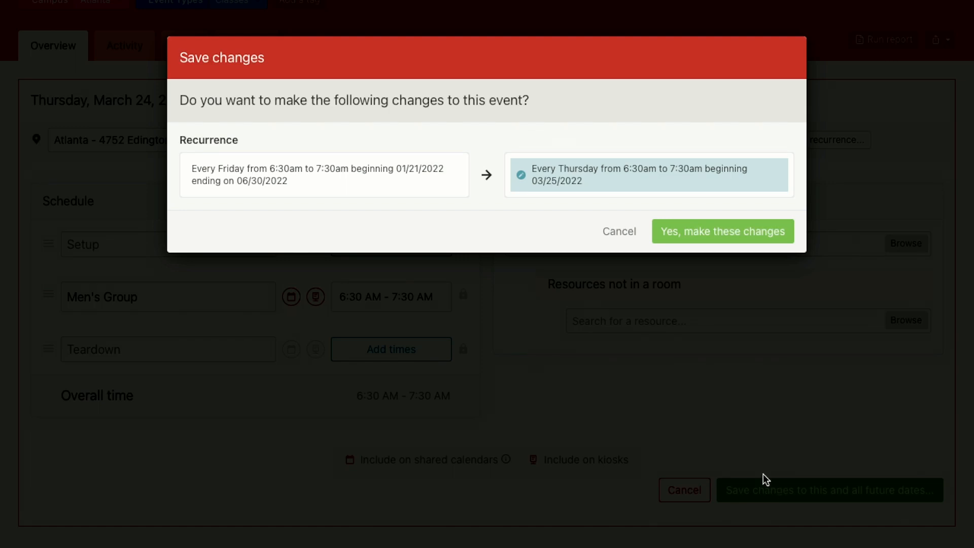
pyautogui.moveTo(587, 186)
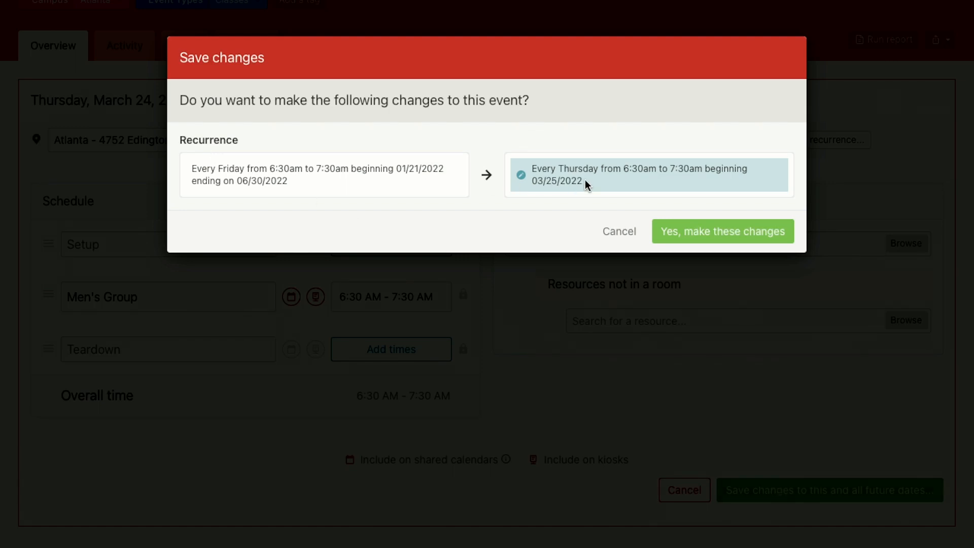
pyautogui.click(723, 231)
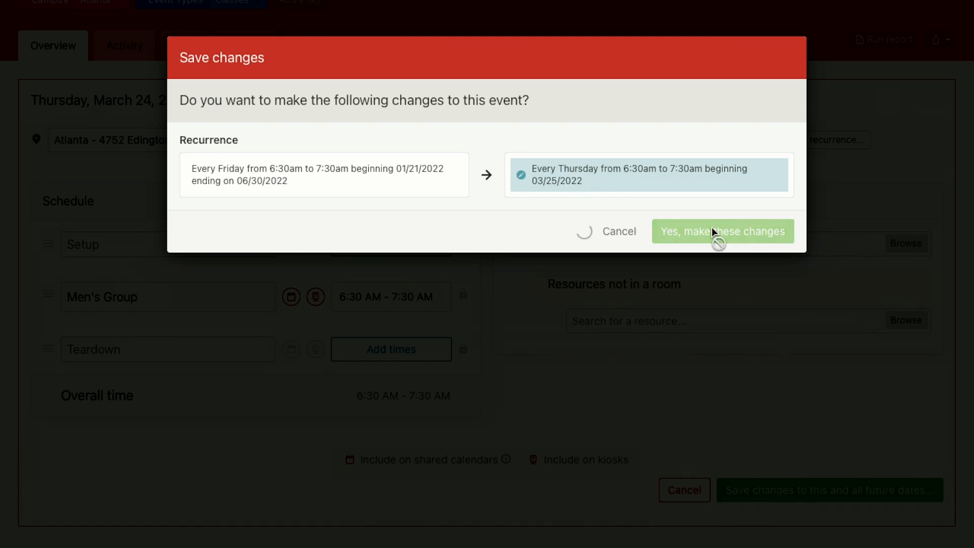
pyautogui.click(723, 231)
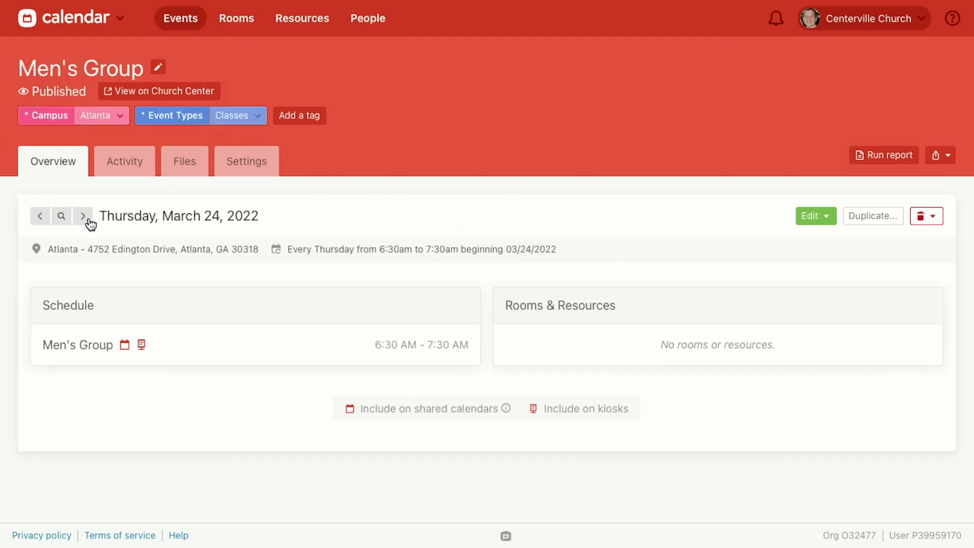
# Use the date picker to jump to the Thursday, April 7, 2022 occurrence
pyautogui.click(61, 216)
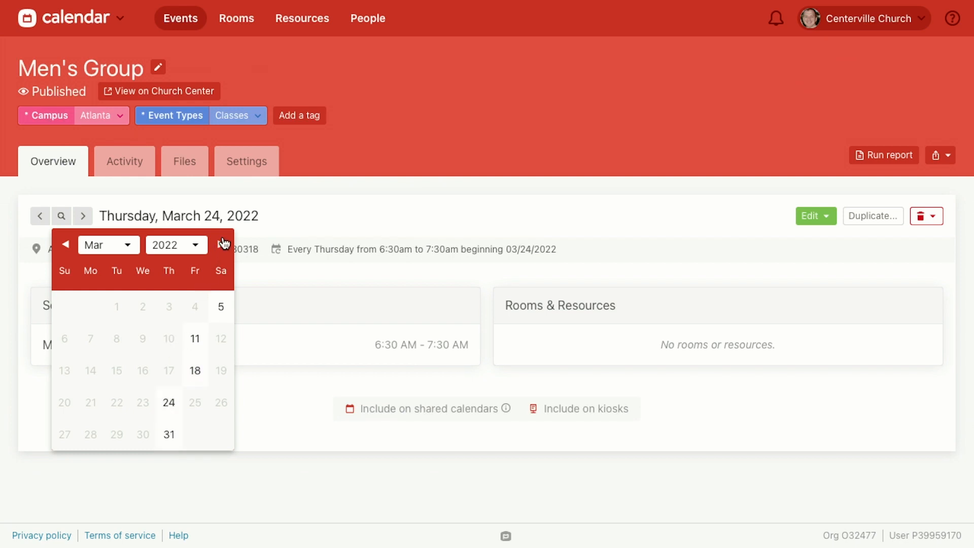
pyautogui.click(221, 244)
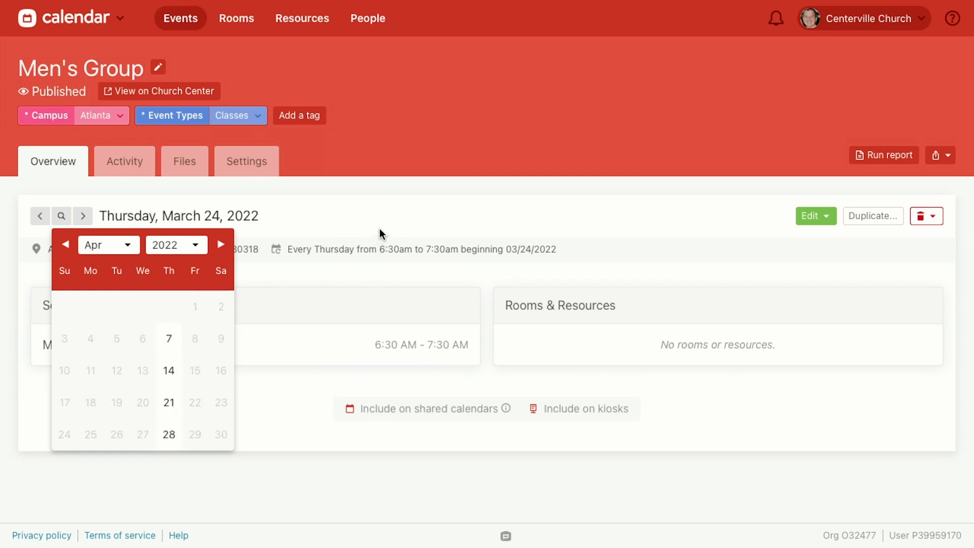
pyautogui.click(169, 338)
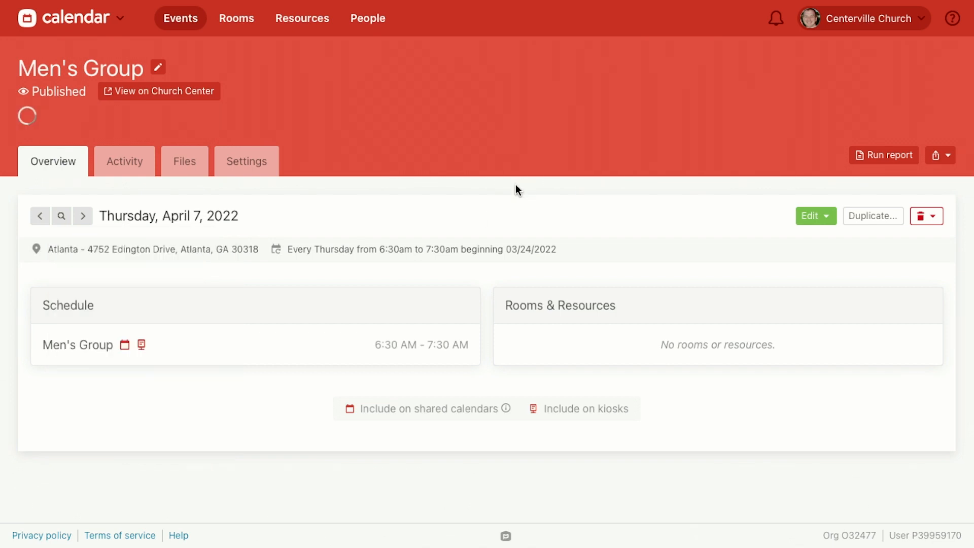